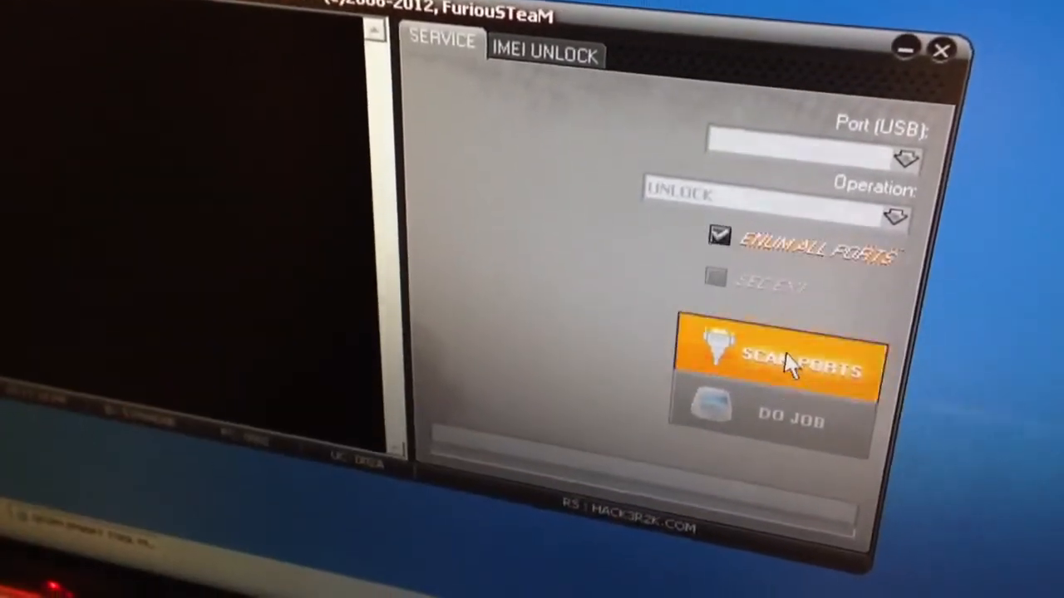
Rescan ports, select SHARP USB DIAGNOSTICS (COM126), and run the Unlock job.
click(781, 361)
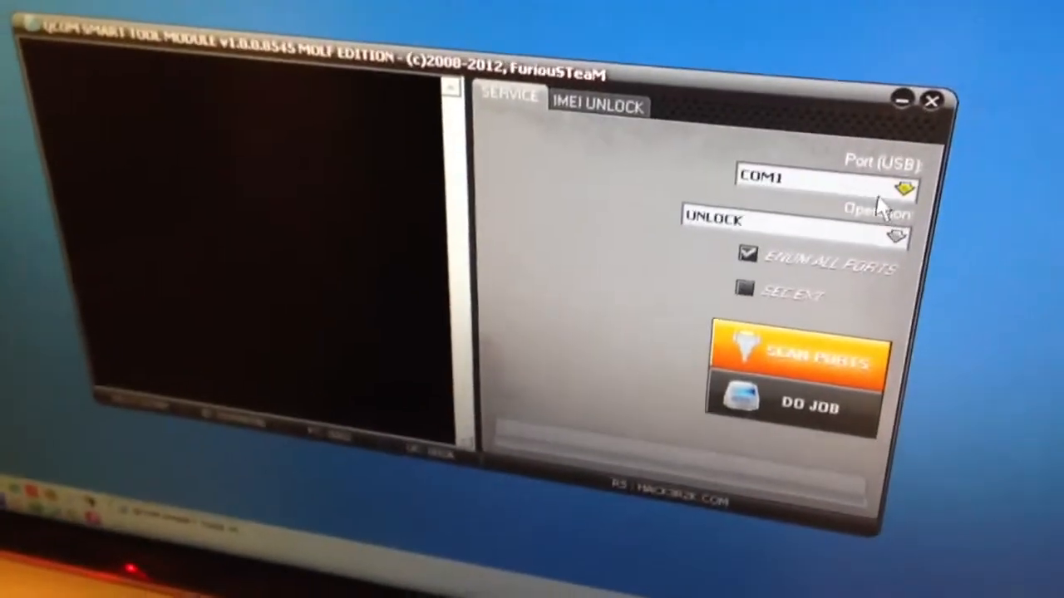
click(902, 184)
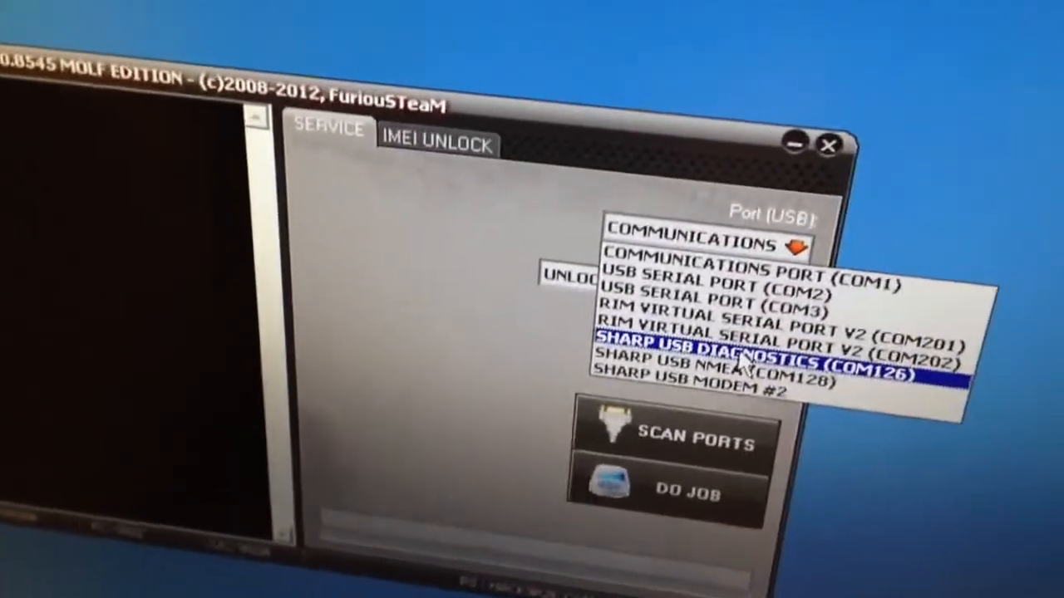
click(764, 372)
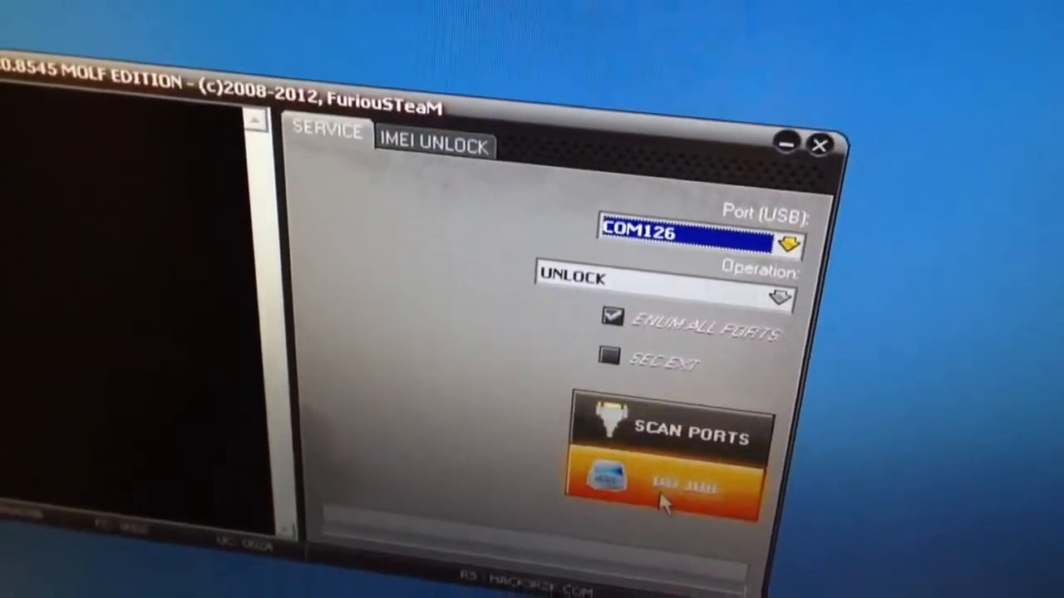
click(677, 484)
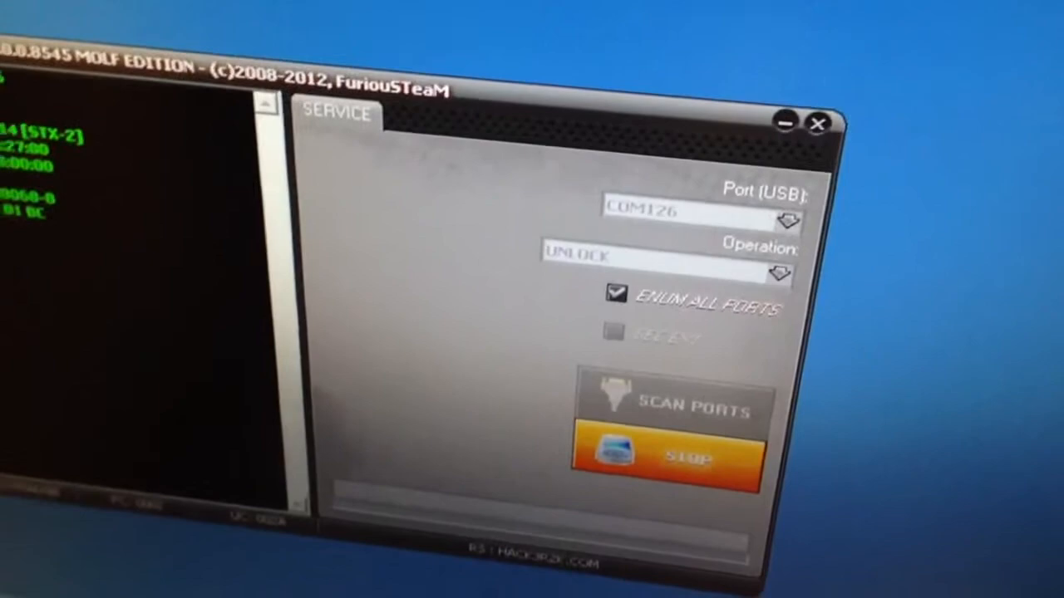